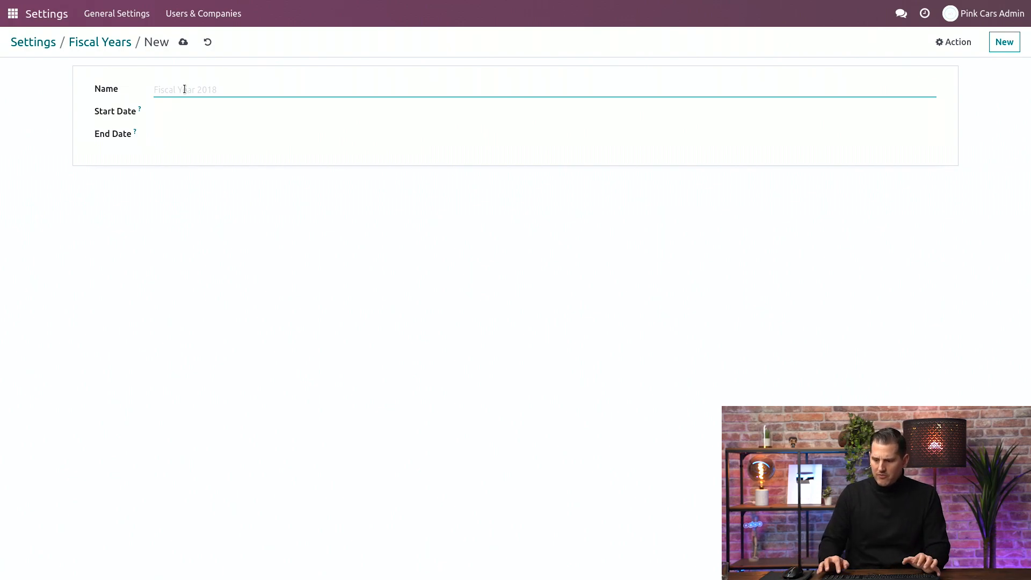
Step: Save fiscal year '2023' running from 07/01/2023 to 12/31/2023
type("2023")
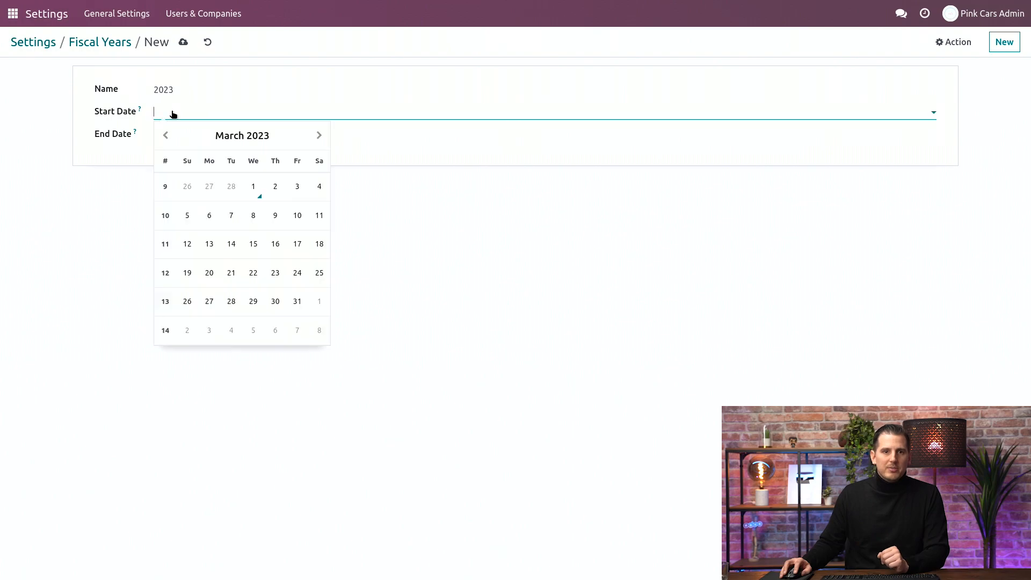
left_click(241, 136)
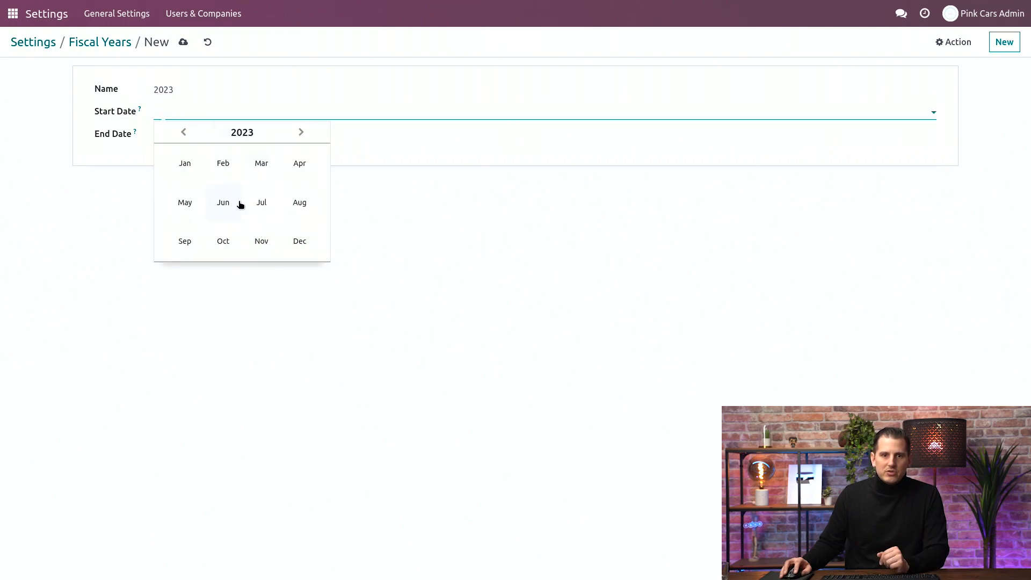
left_click(261, 202)
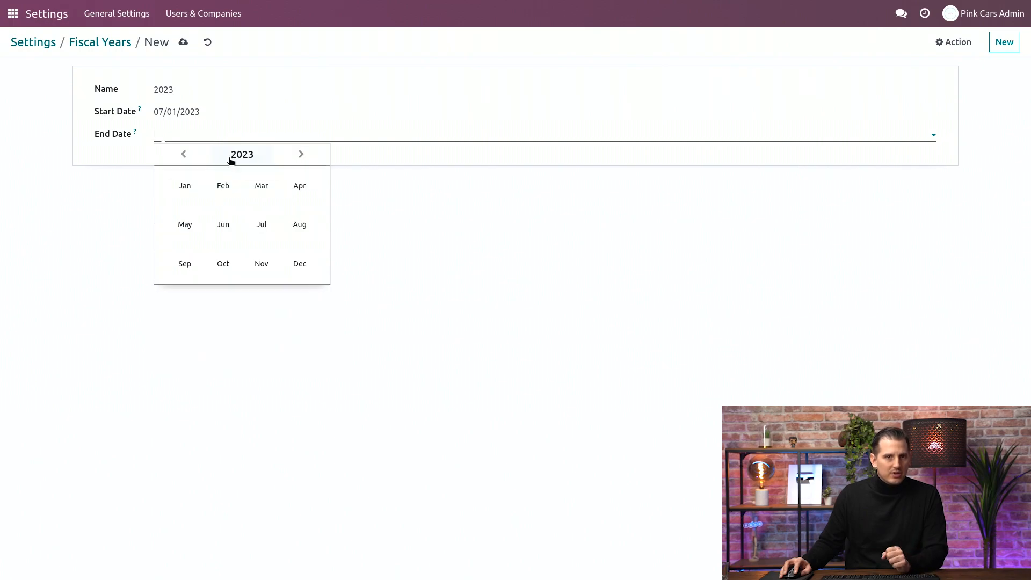
left_click(299, 264)
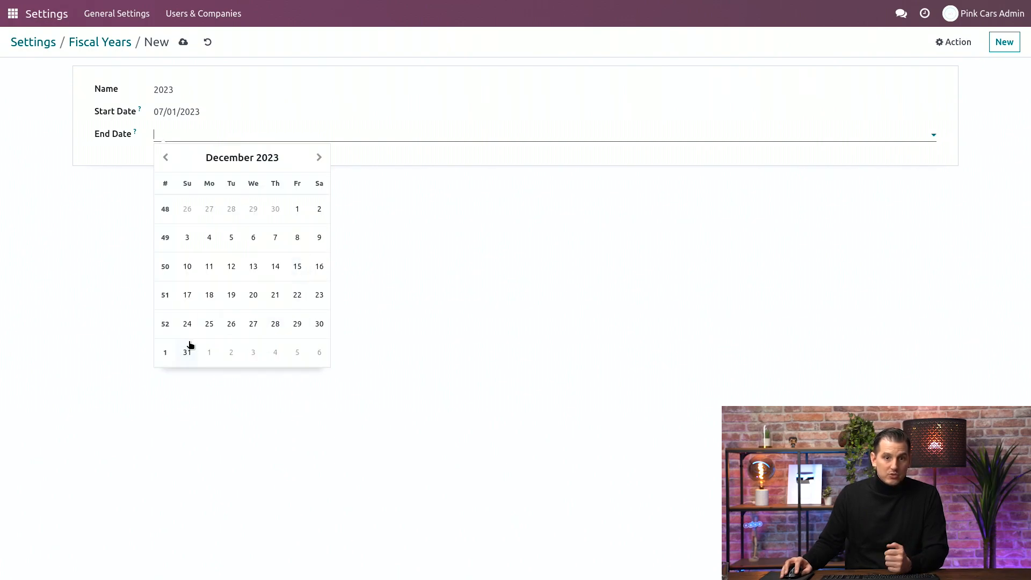
left_click(187, 352)
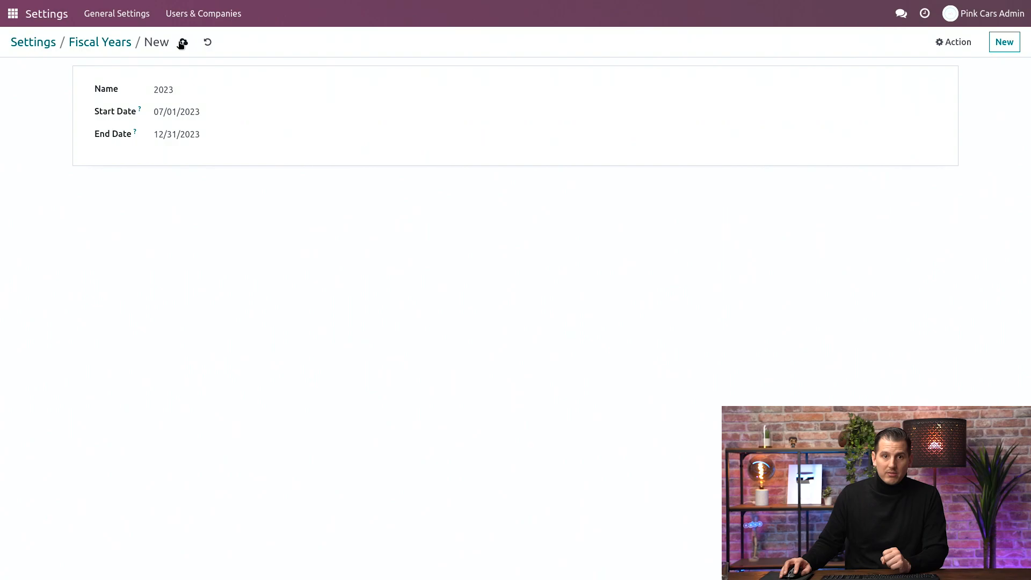
left_click(183, 42)
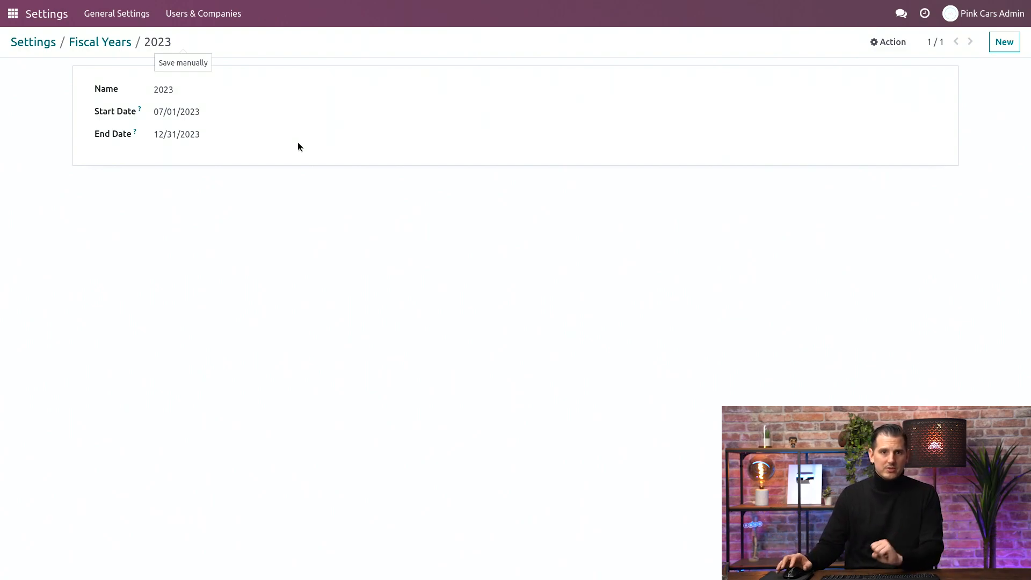
mouse_move(72, 49)
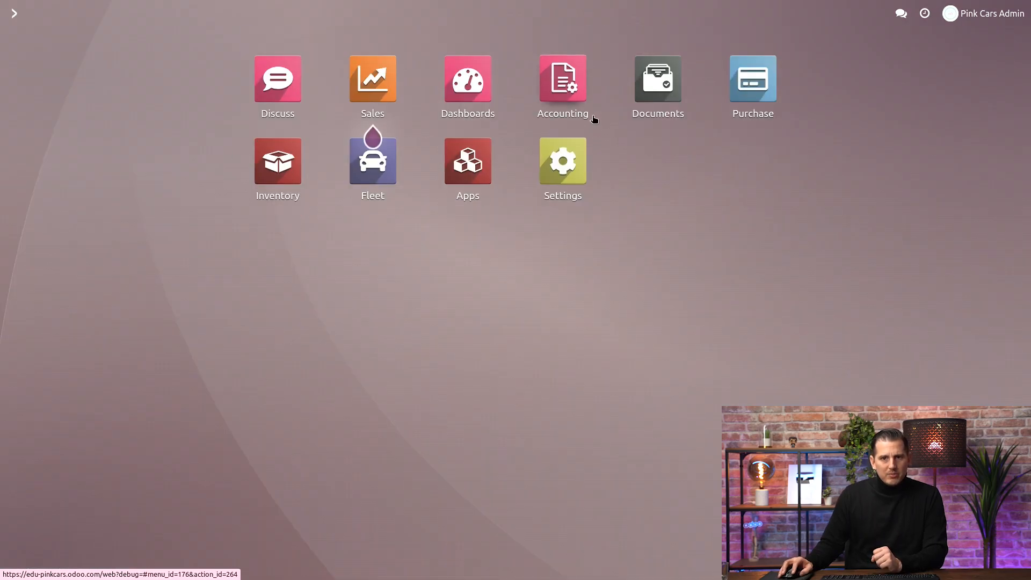
Step: Open the Accounting app and expand its top-bar Accounting menu
left_click(563, 80)
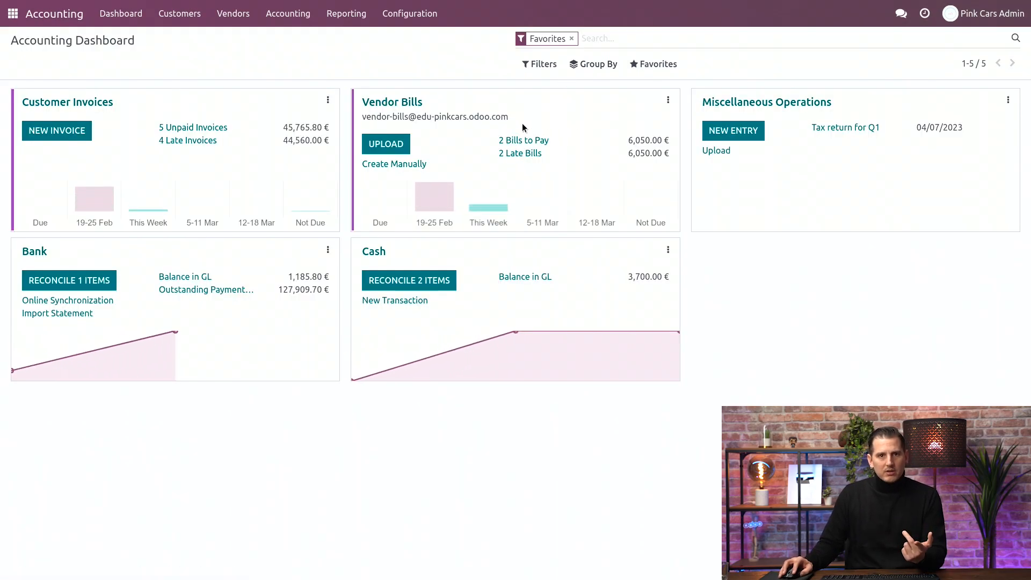
left_click(288, 13)
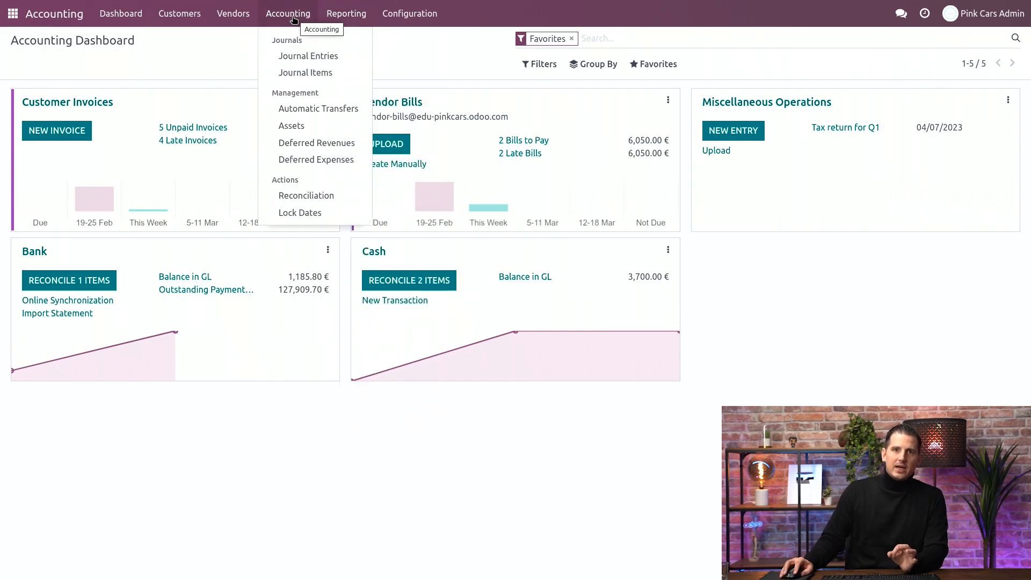
mouse_move(299, 213)
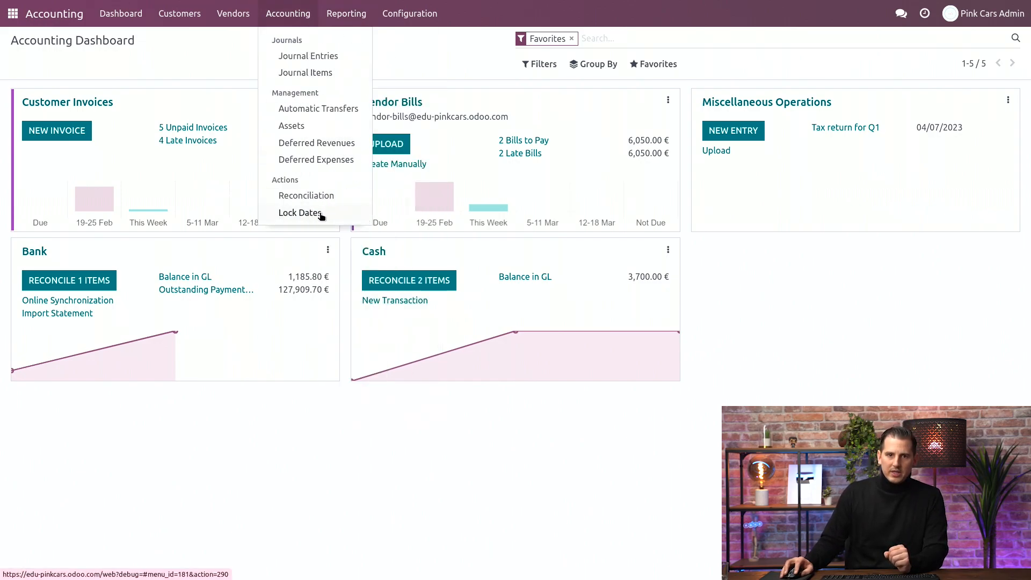
Step: Open the Lock Dates action to show the Accounting closing dates dialog
left_click(301, 212)
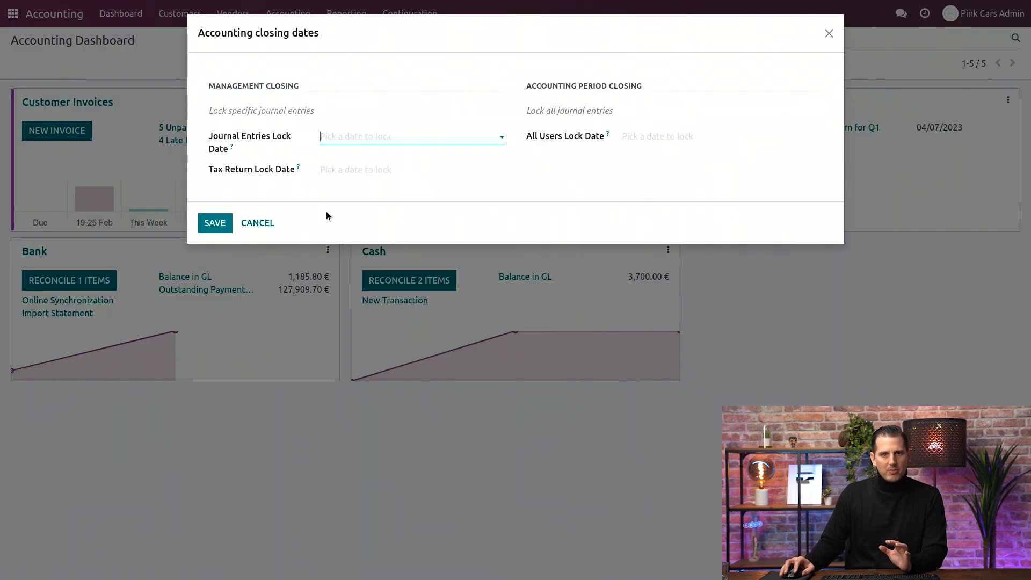
mouse_move(323, 131)
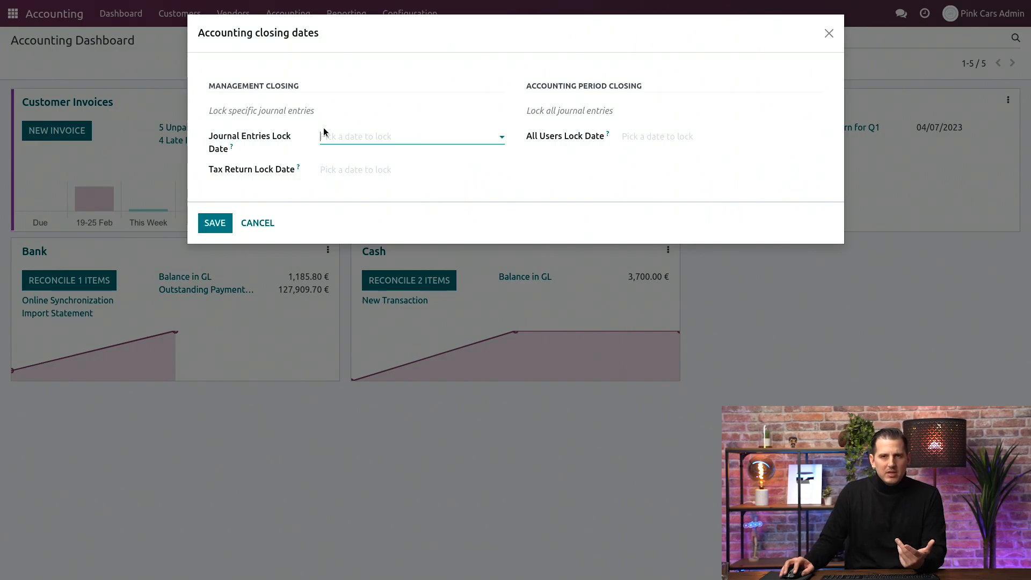
mouse_move(517, 185)
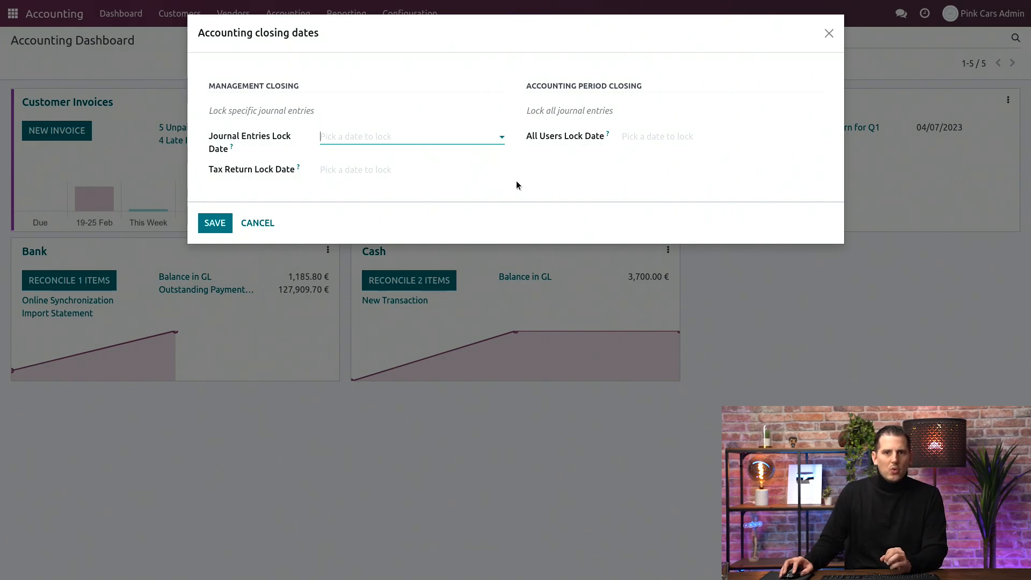
mouse_move(432, 165)
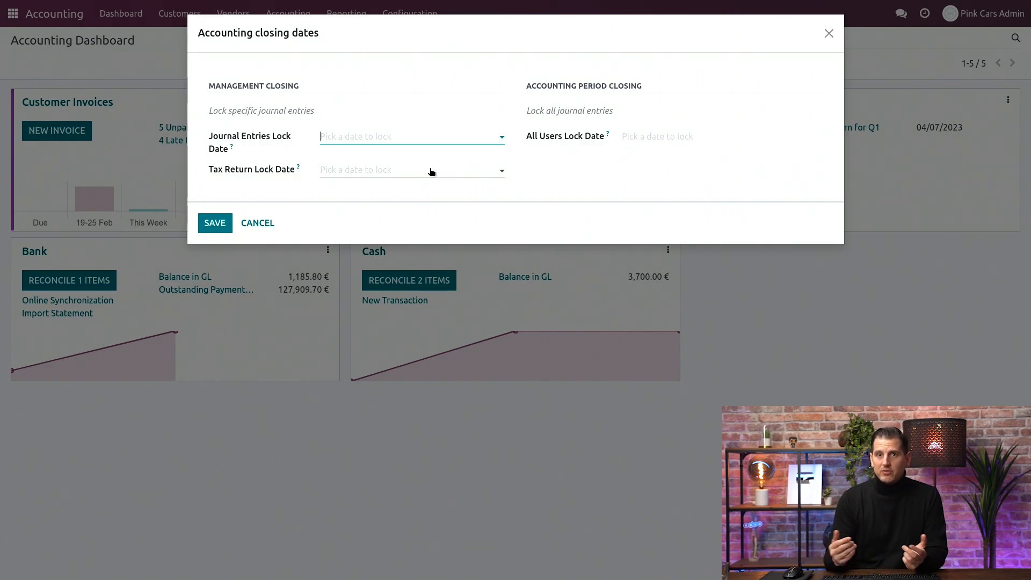
mouse_move(407, 161)
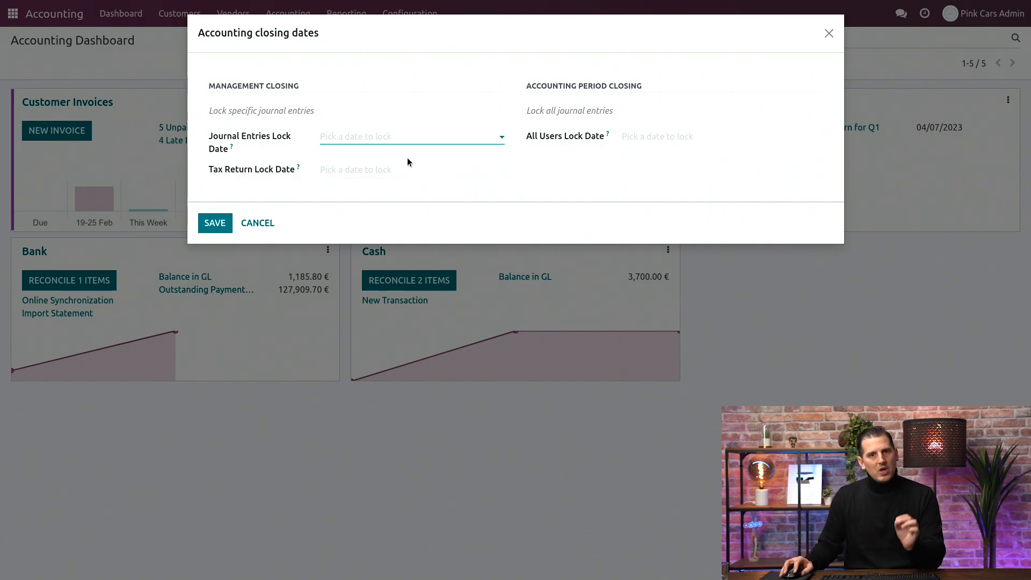
mouse_move(340, 185)
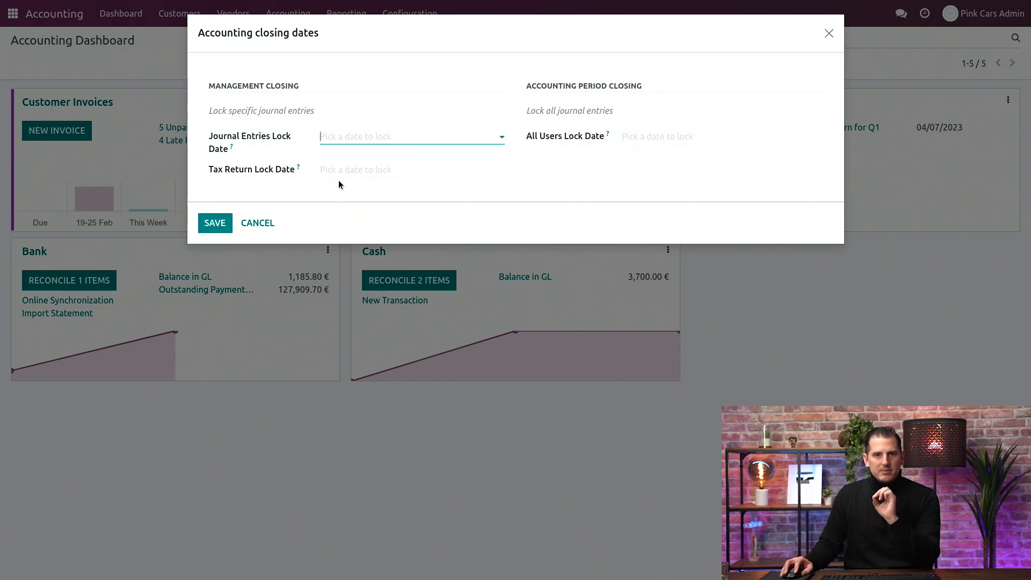
mouse_move(420, 170)
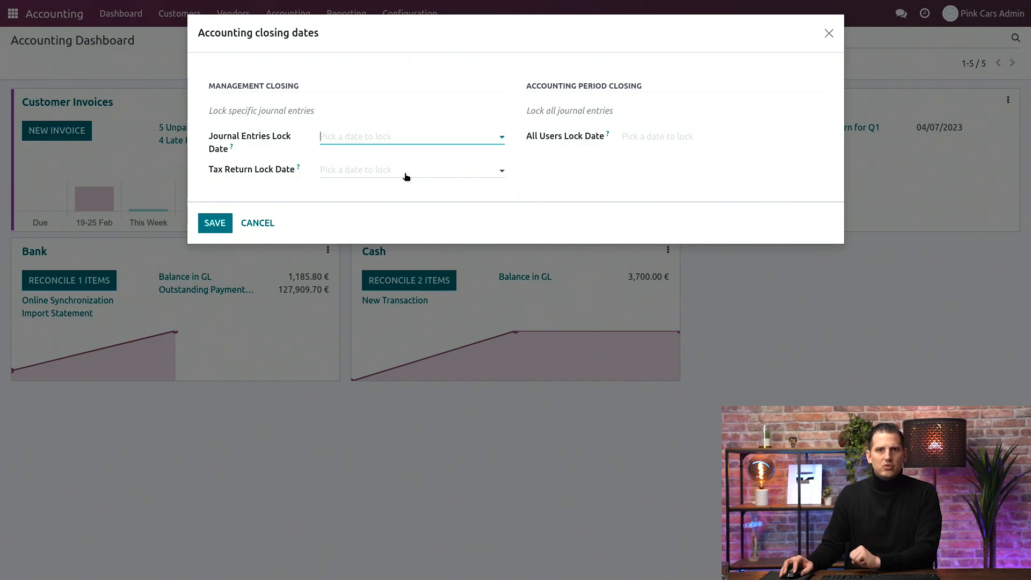
mouse_move(421, 177)
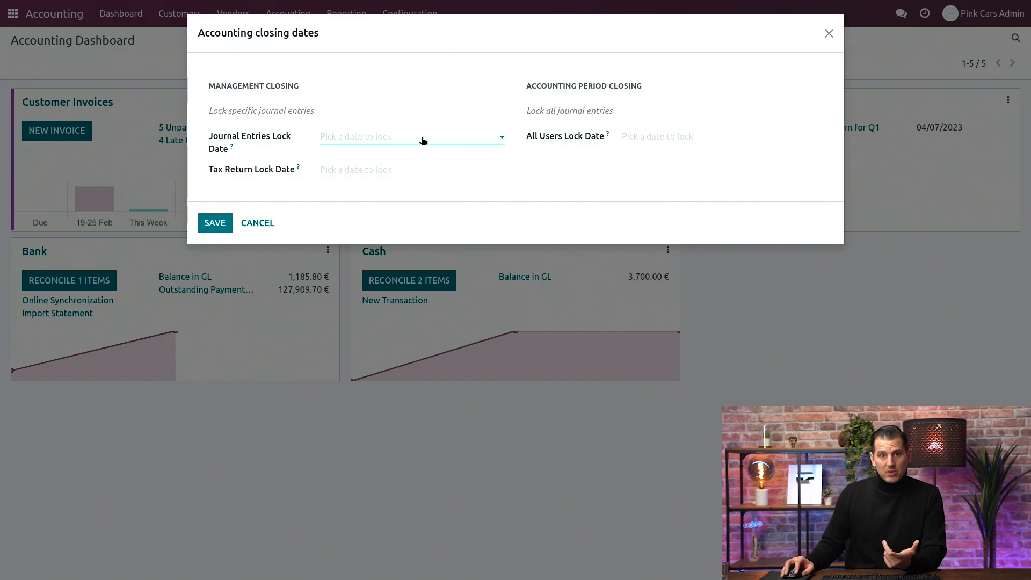
mouse_move(434, 168)
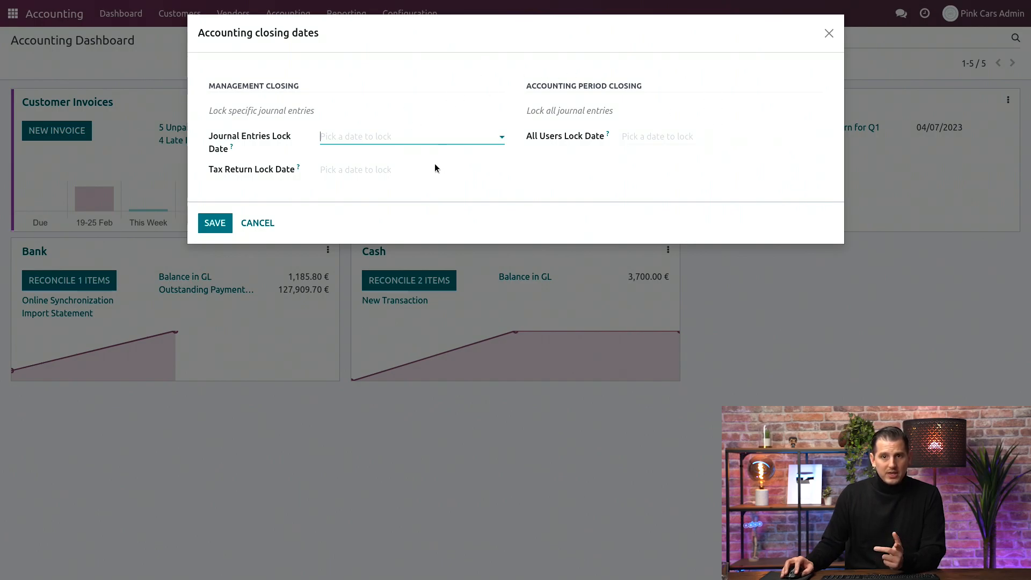
mouse_move(608, 167)
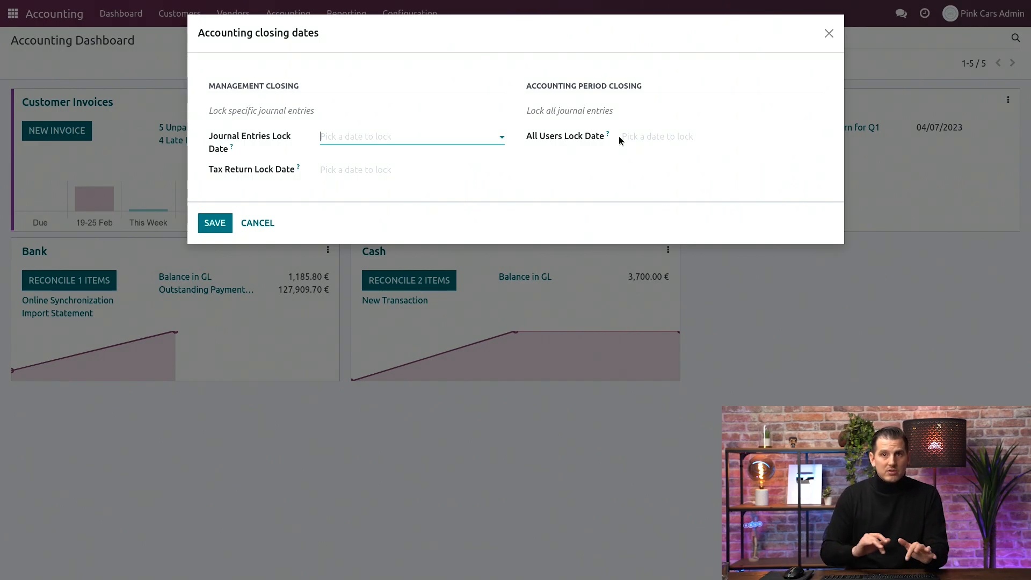
mouse_move(333, 149)
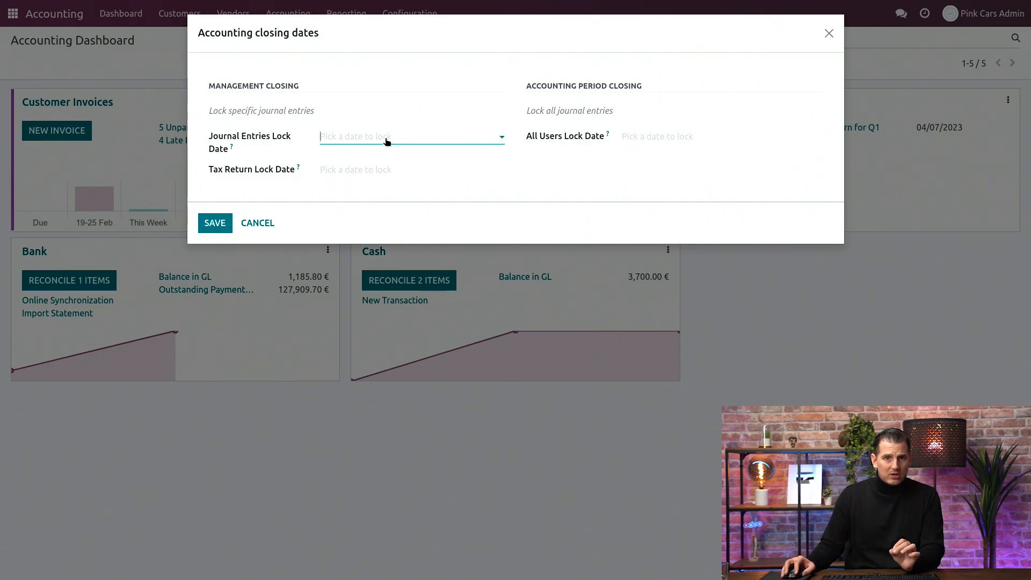
Step: Open the calendar picker for the All Users Lock Date field
left_click(657, 135)
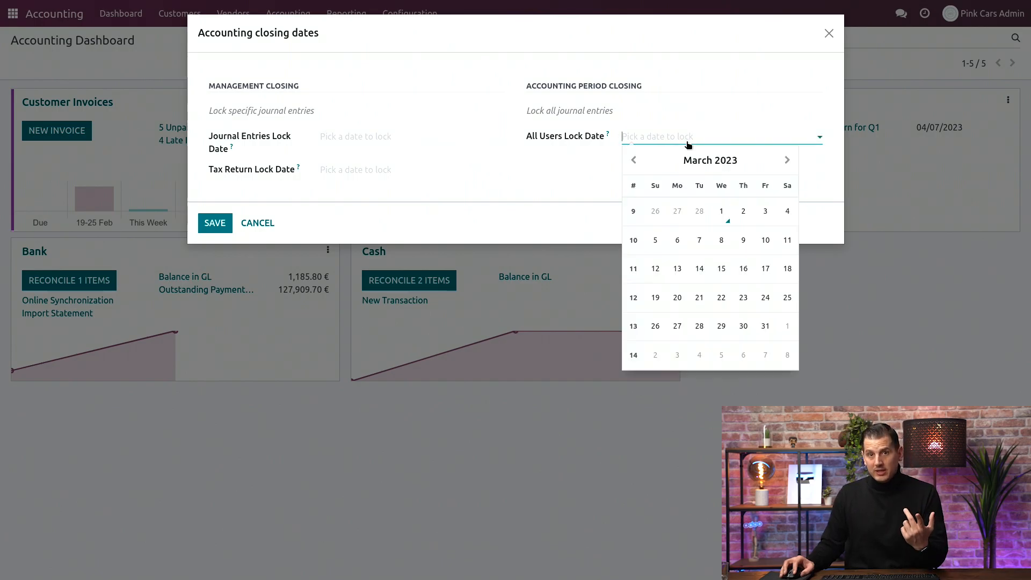
mouse_move(660, 293)
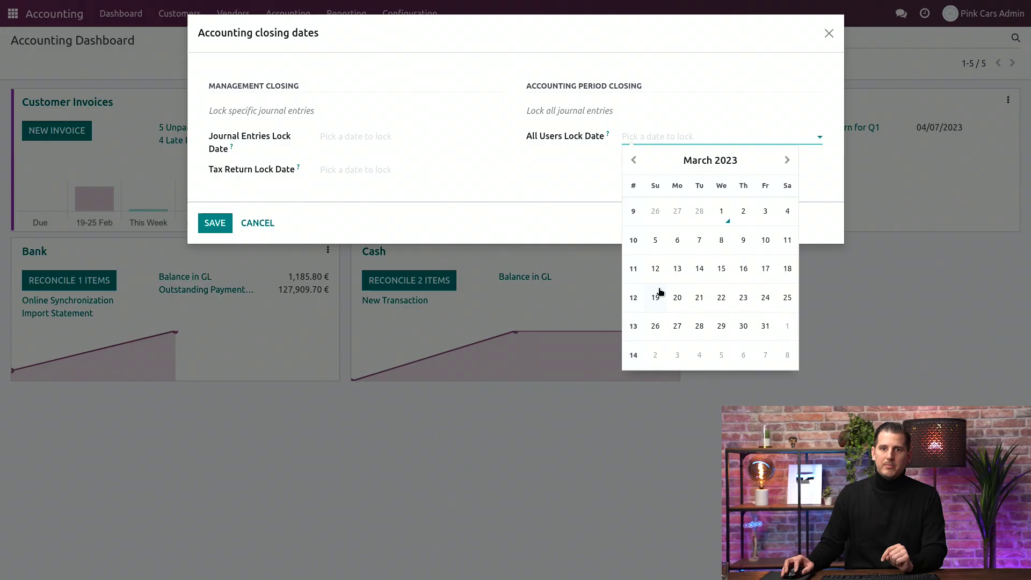